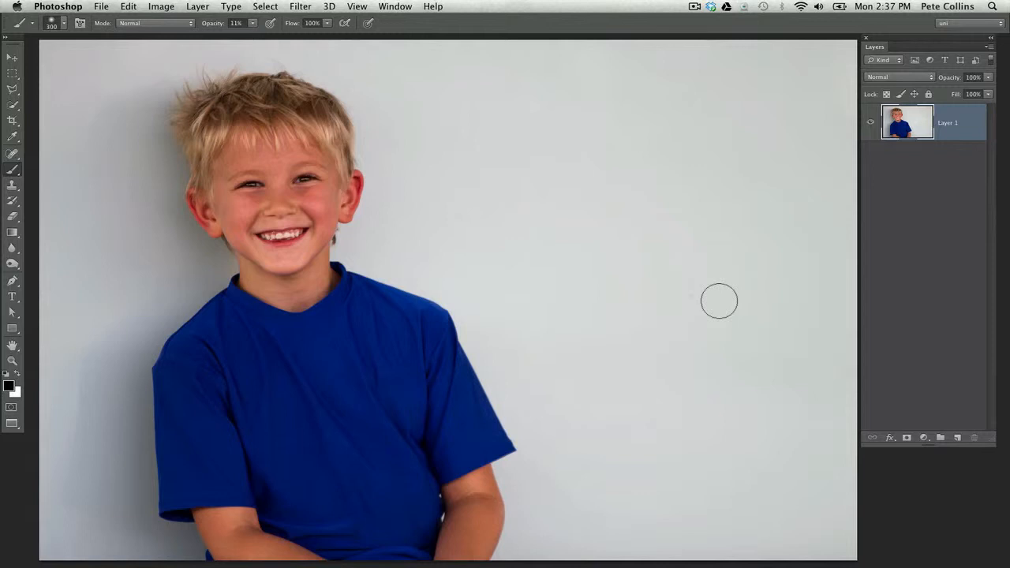
pyautogui.moveTo(646, 218)
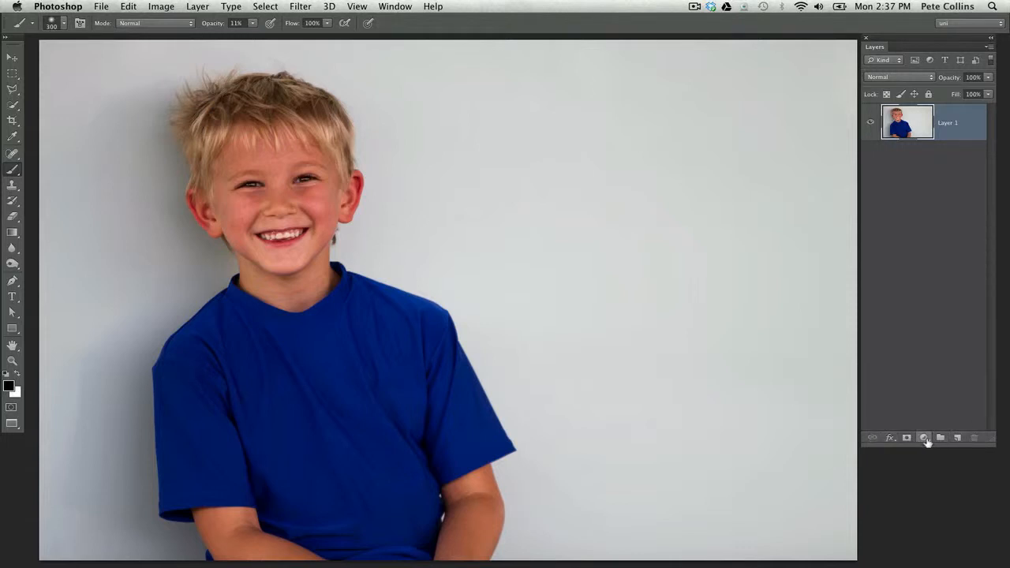
# Add a Levels adjustment layer above the boy's portrait from the adjustment layer menu.
pyautogui.click(923, 438)
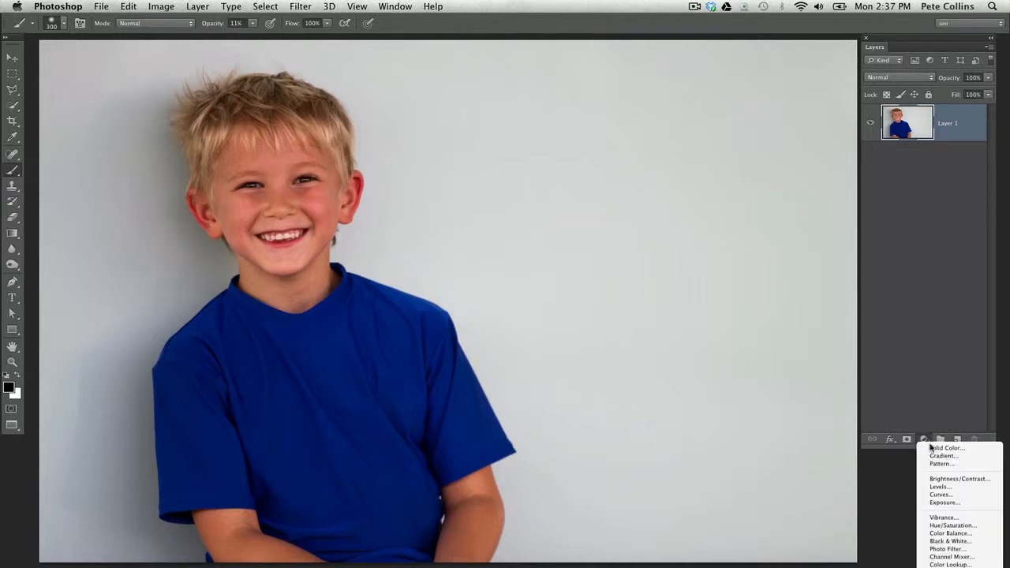
pyautogui.moveTo(938, 487)
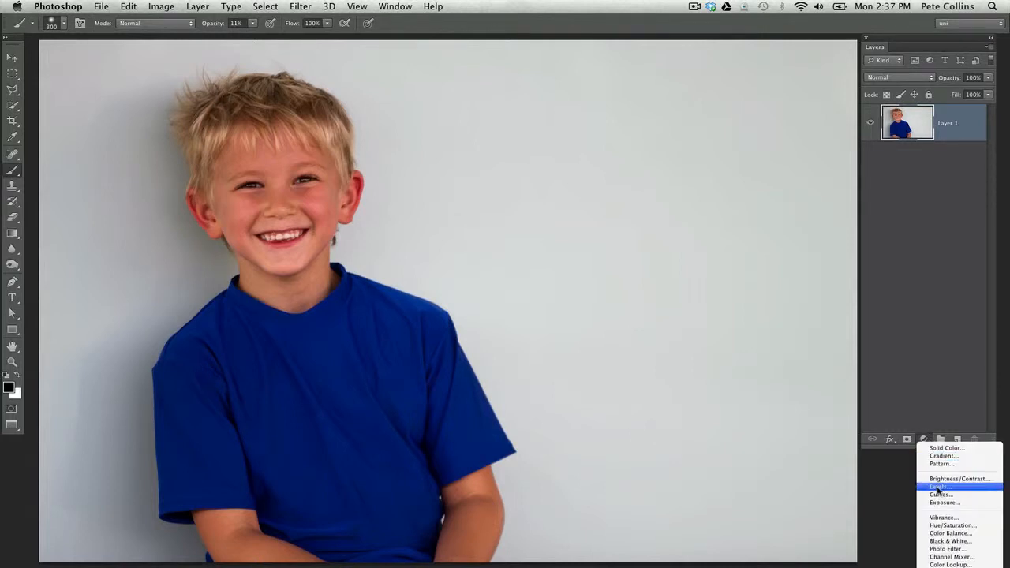
pyautogui.click(938, 487)
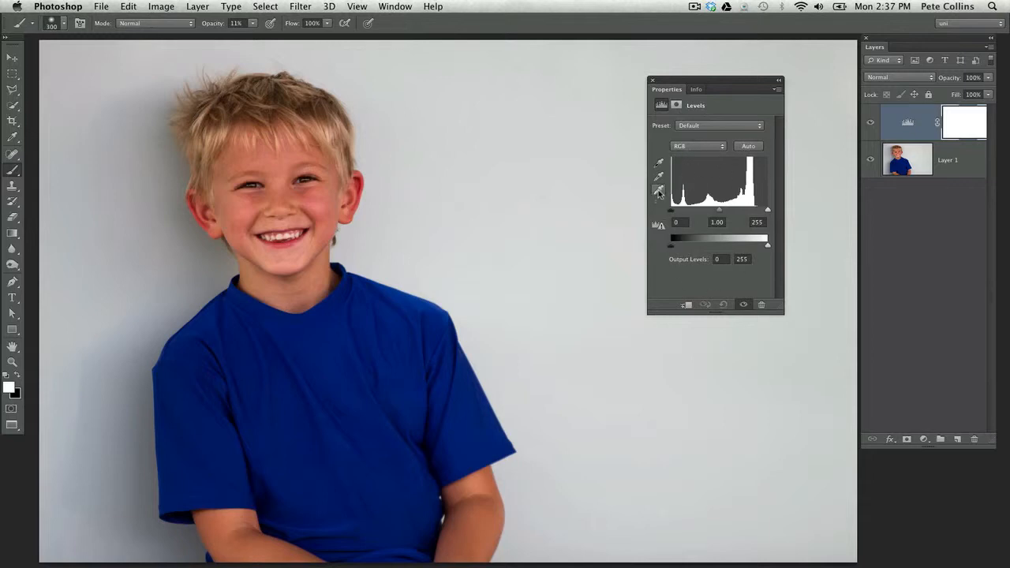
# Pick the Levels eyedropper for sampling a point from the image.
pyautogui.click(659, 178)
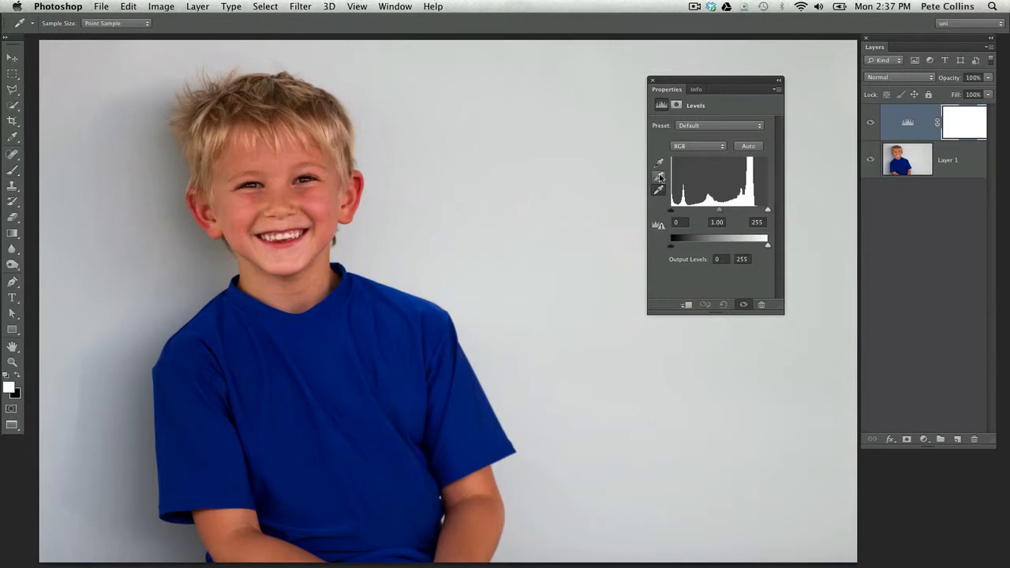
pyautogui.moveTo(660, 193)
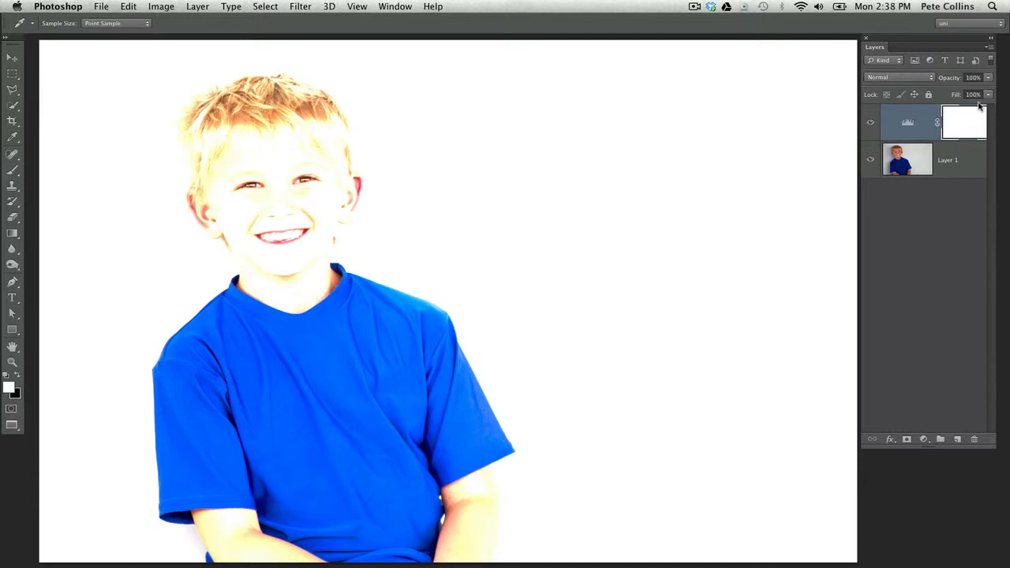
pyautogui.moveTo(963, 121)
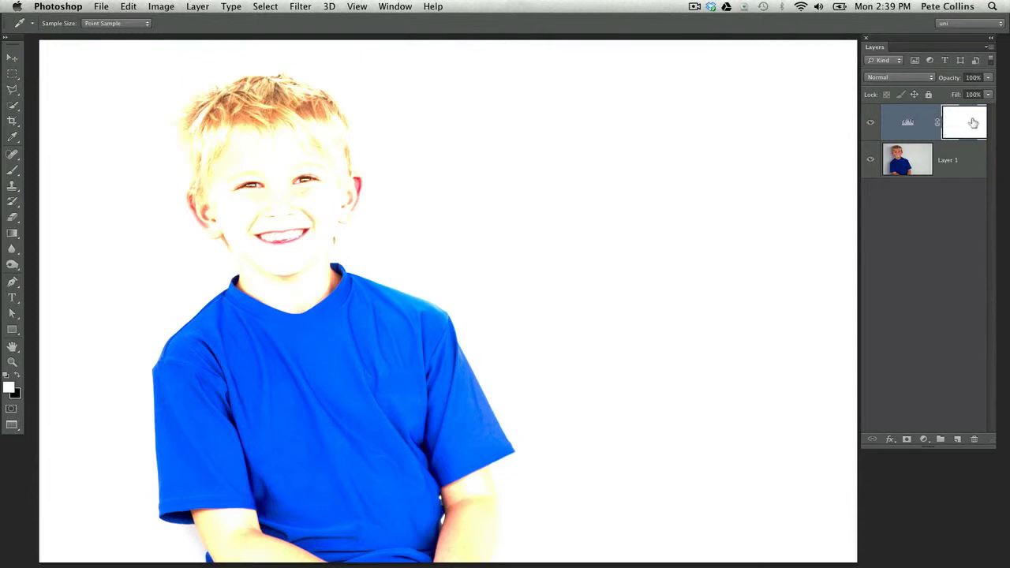
pyautogui.moveTo(679, 158)
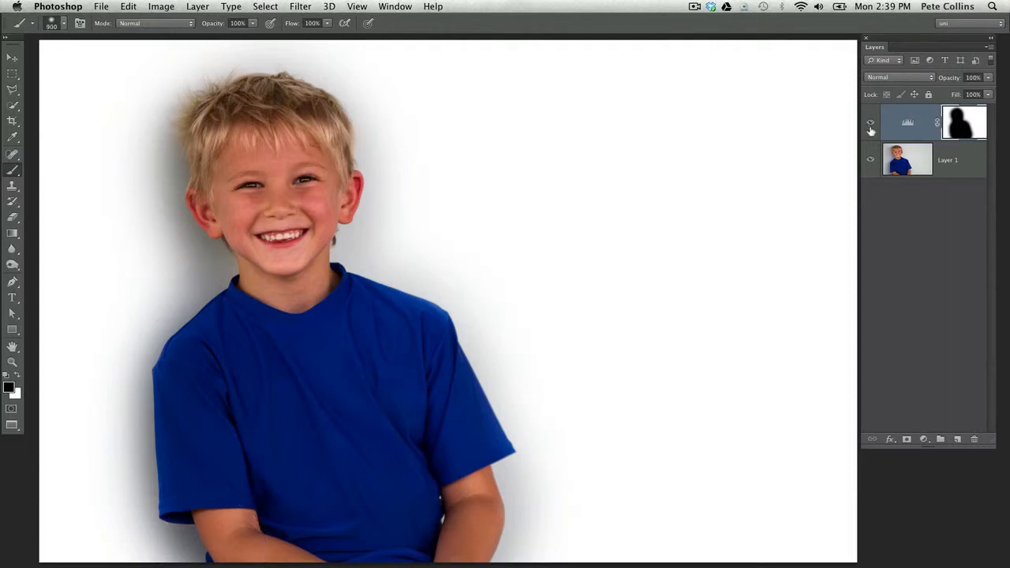
# Paint white on the mask along the boy's edges and above his hair to remove the grey halo.
pyautogui.click(871, 122)
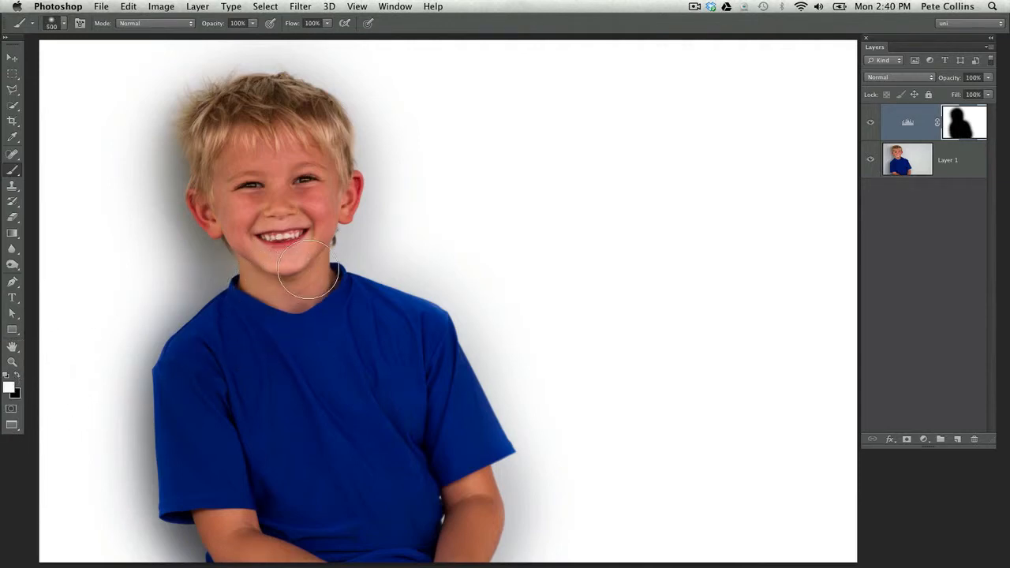
pyautogui.moveTo(307, 272); pyautogui.dragTo(142, 529)
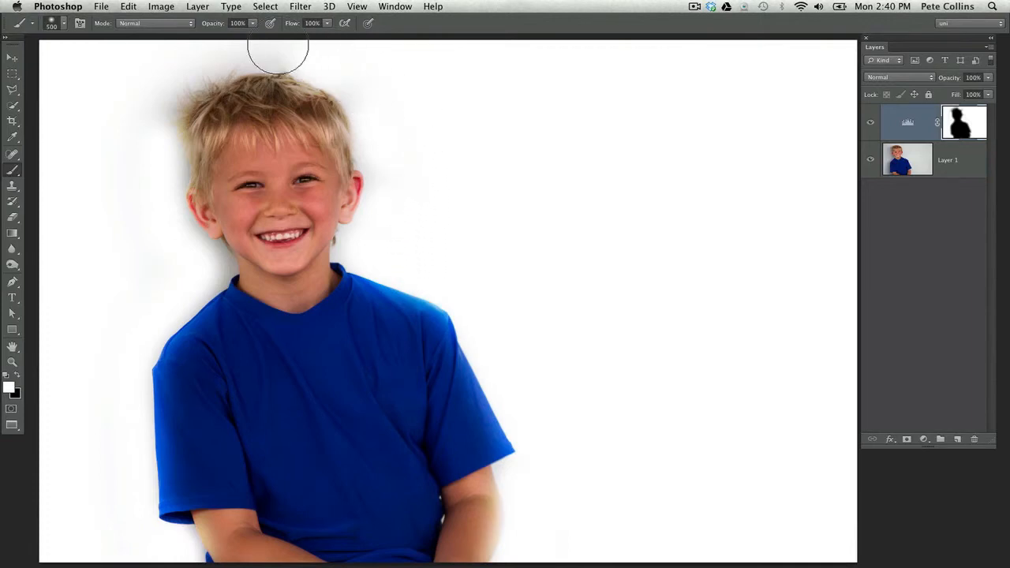
pyautogui.moveTo(277, 61); pyautogui.dragTo(199, 260)
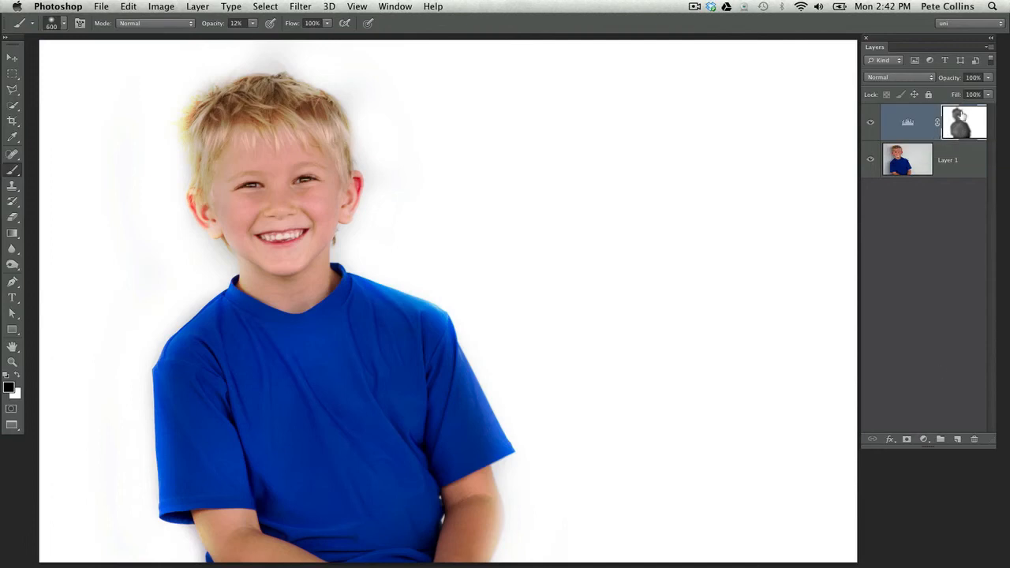
pyautogui.moveTo(963, 121)
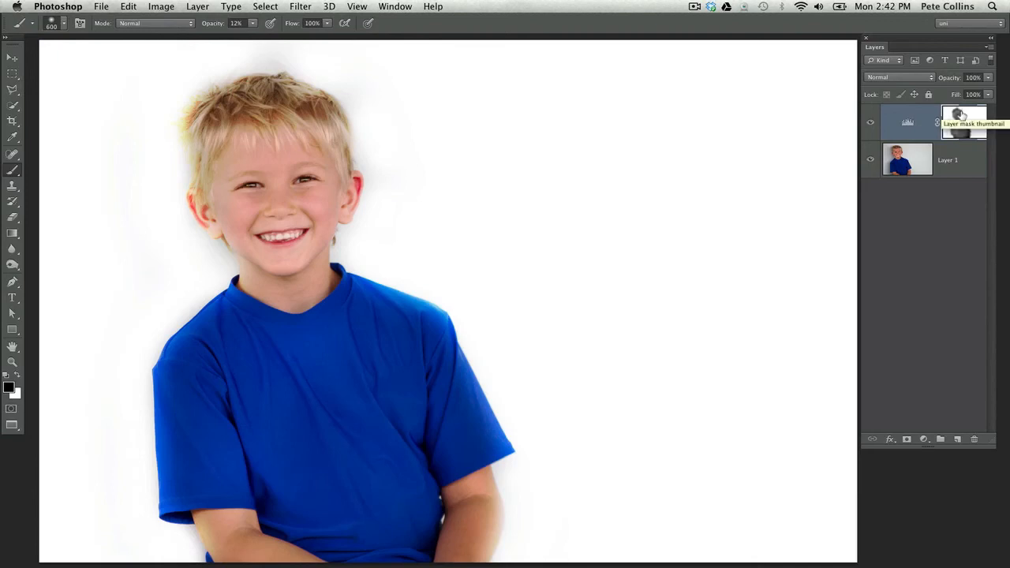